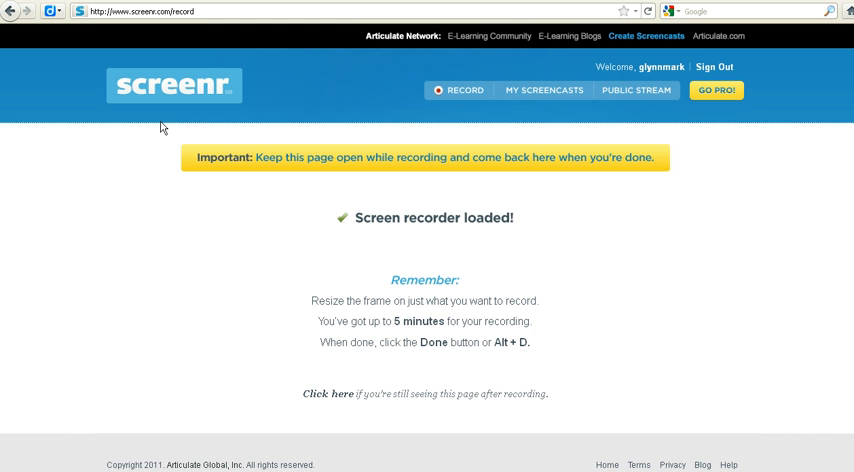
pyautogui.moveTo(163, 127)
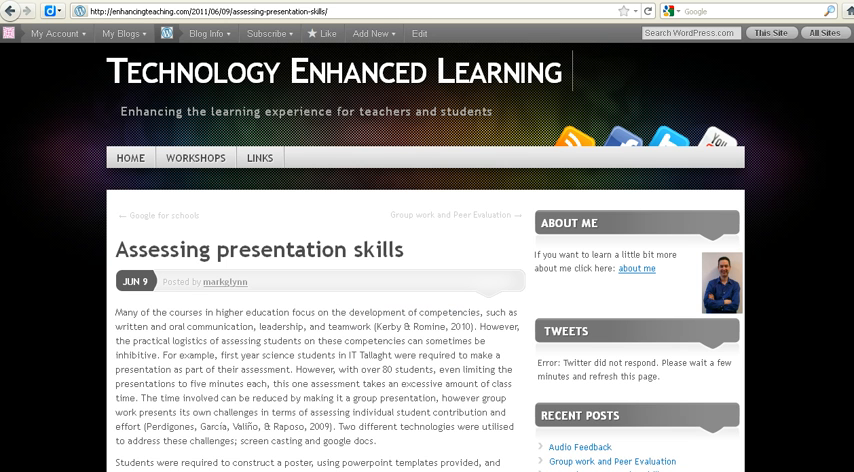
# Step: Scroll down the 'Assessing presentation skills' blog post page
pyautogui.scroll(-3)
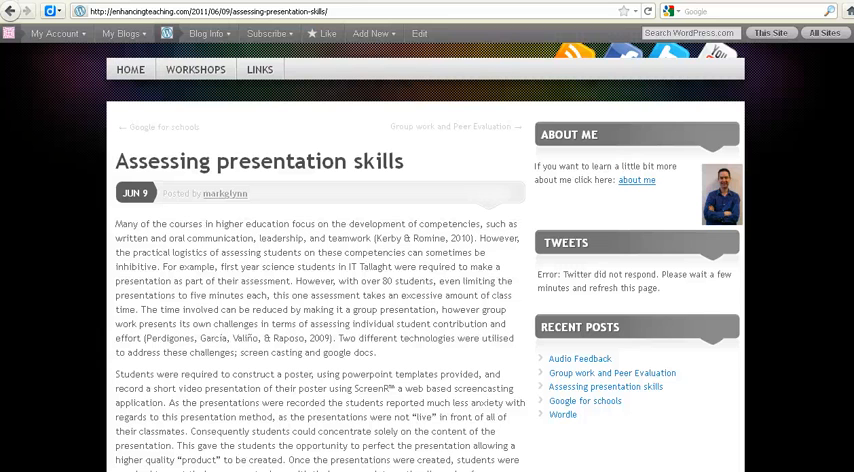
pyautogui.moveTo(555, 12)
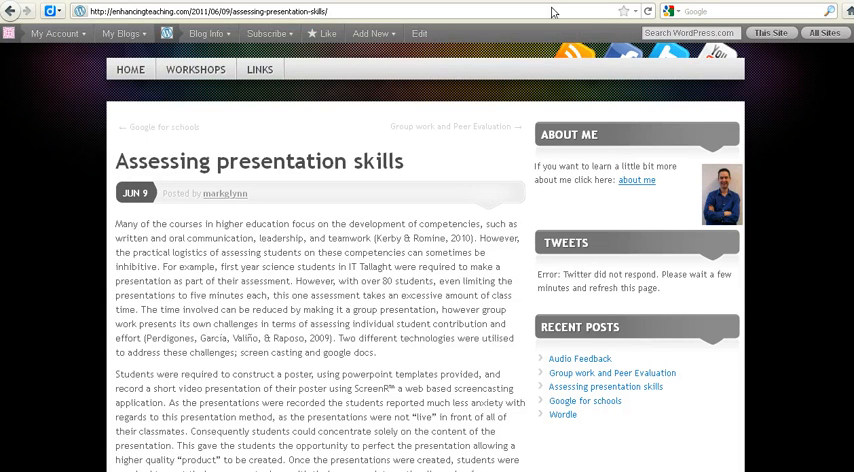
pyautogui.moveTo(443, 131)
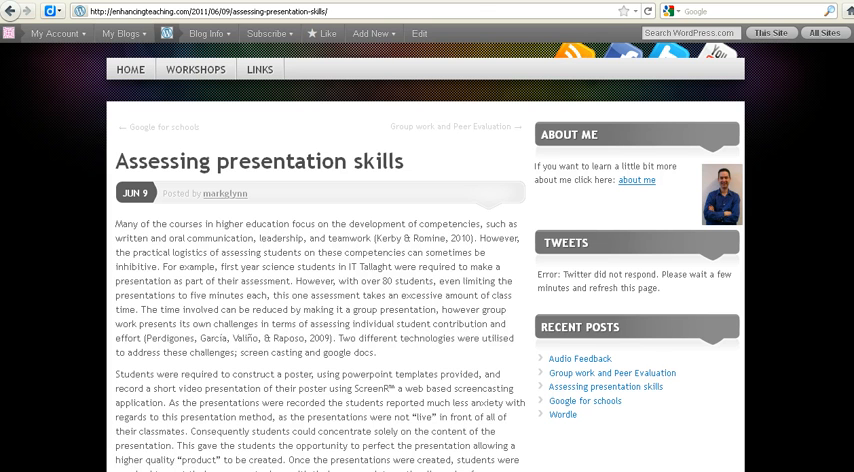
pyautogui.moveTo(601, 21)
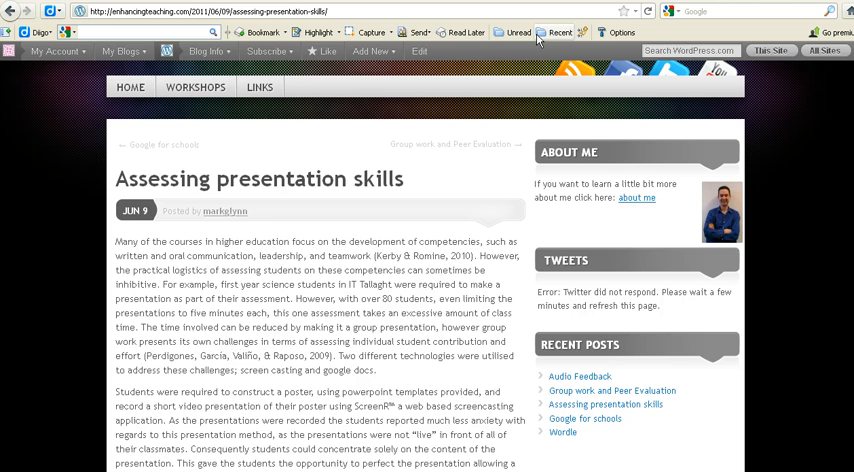
pyautogui.moveTo(436, 231)
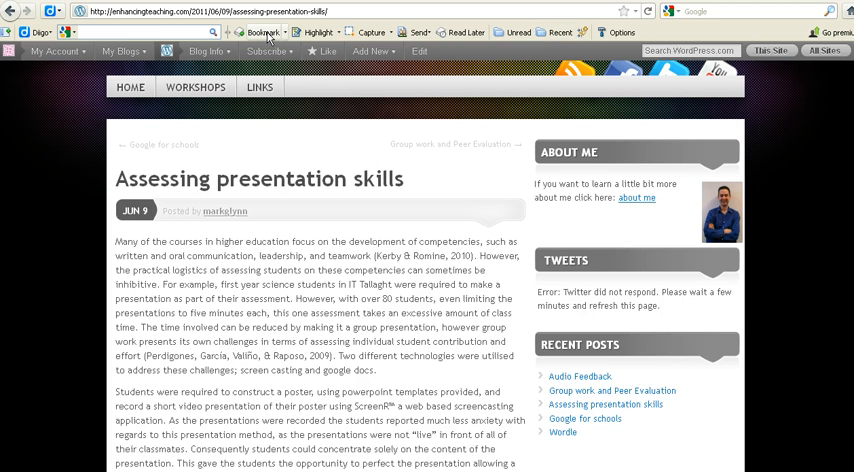
pyautogui.moveTo(263, 32)
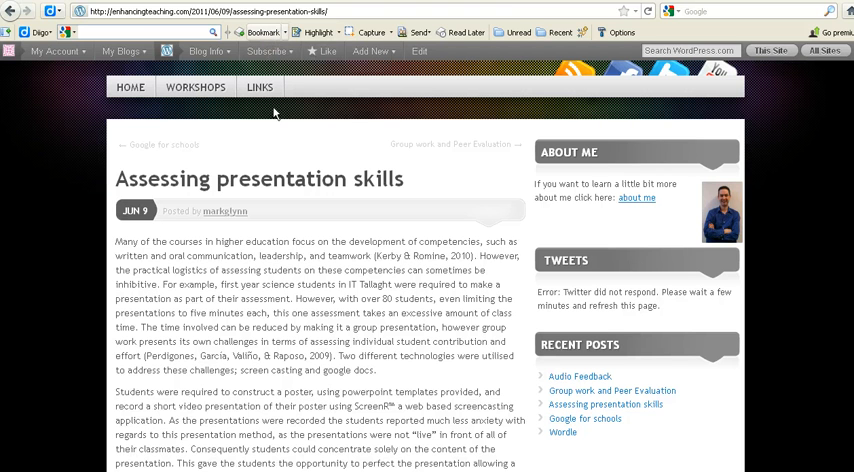
# Step: Bookmark the post with recommended tags presentation and skills, autocompleted 'assessment', and save
pyautogui.click(271, 31)
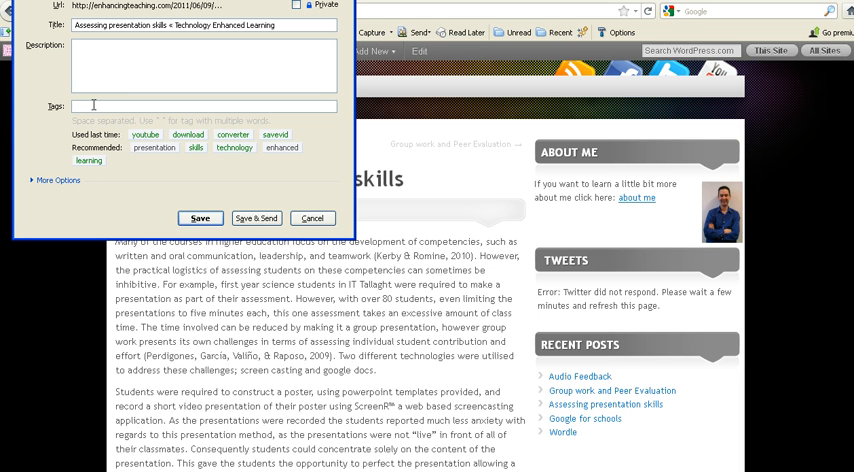
pyautogui.click(154, 148)
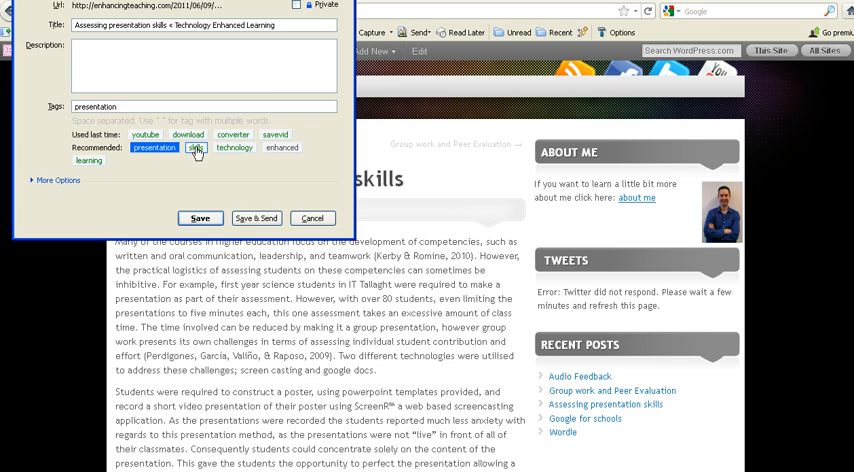
pyautogui.click(195, 147)
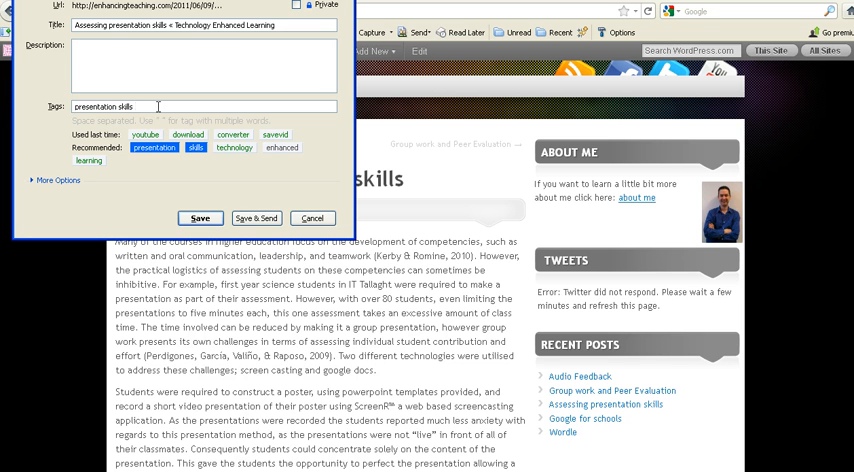
pyautogui.write('asses')
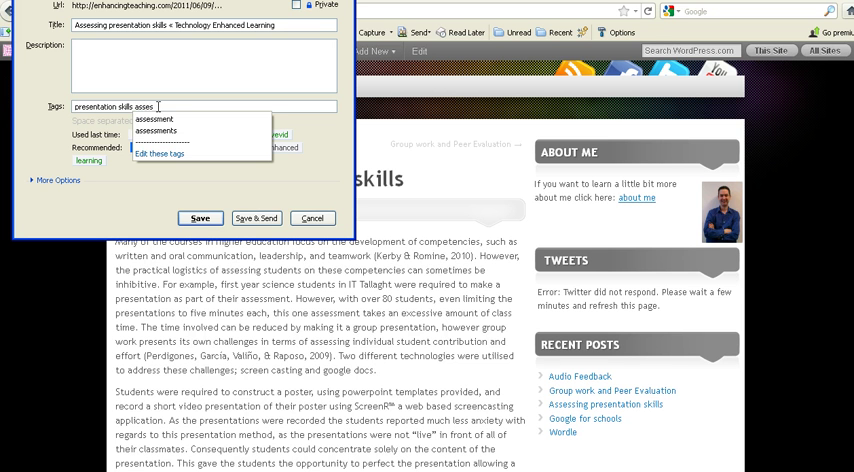
pyautogui.click(153, 119)
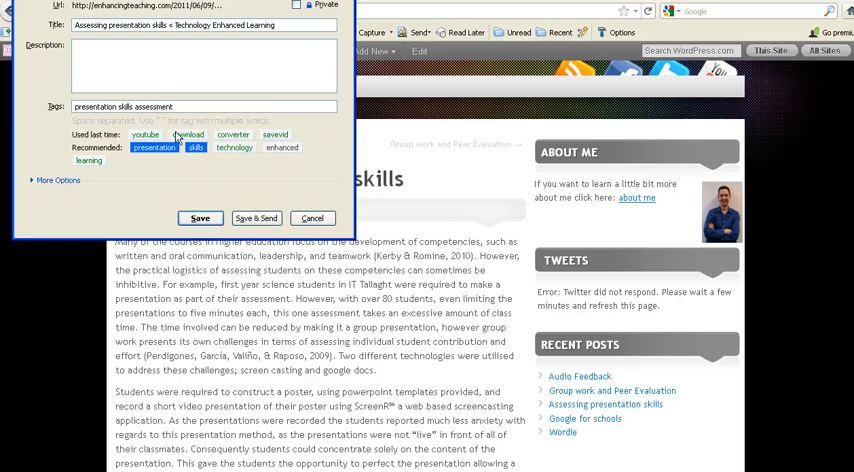
pyautogui.moveTo(177, 193)
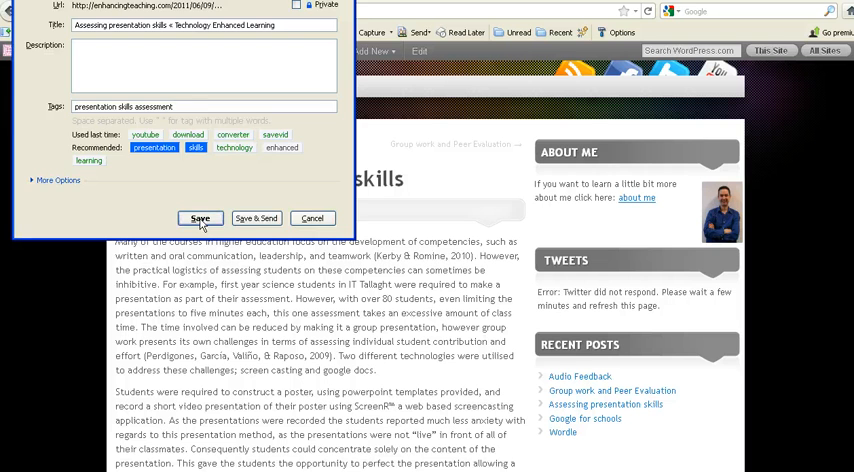
pyautogui.click(200, 218)
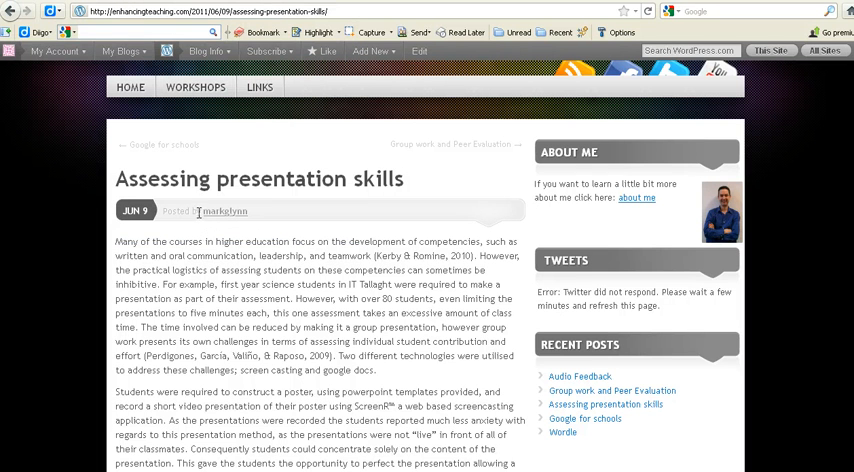